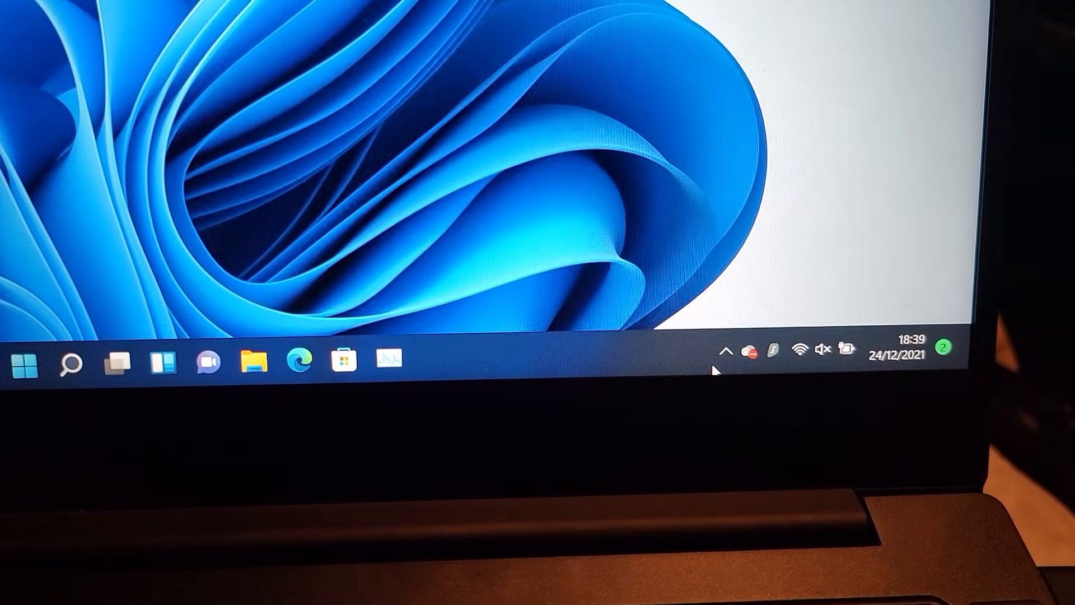
Open Settings to the Bluetooth & devices page showing the connected Xbox Wireless Controller
{"action": "left_click", "coordinate": [728, 351]}
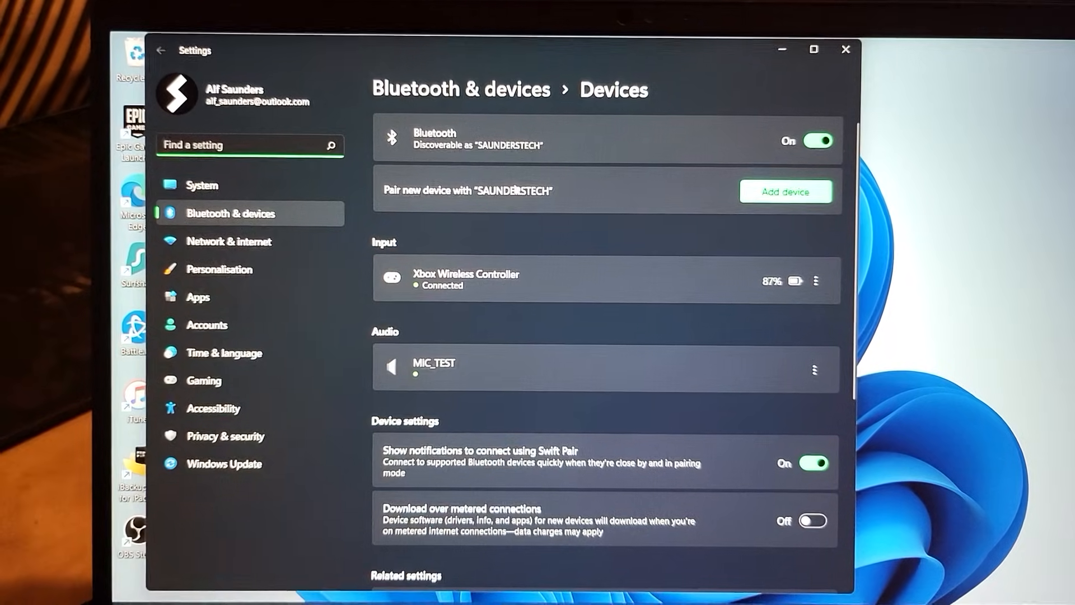
Start a new Bluetooth device scan, then cancel it after only unknown devices appear
{"action": "left_click", "coordinate": [786, 192]}
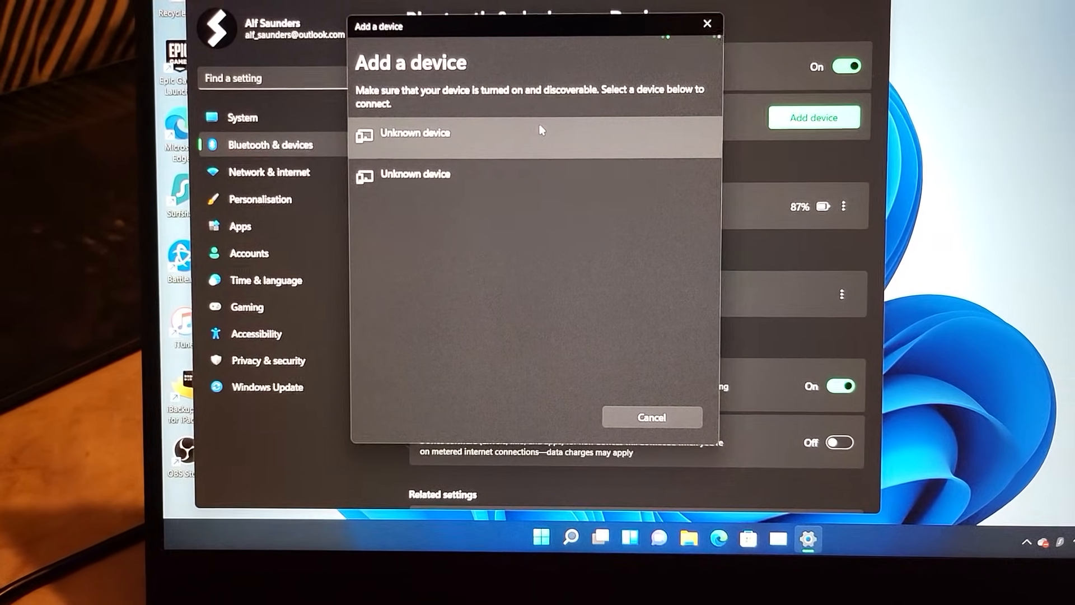
{"action": "left_click", "coordinate": [652, 417]}
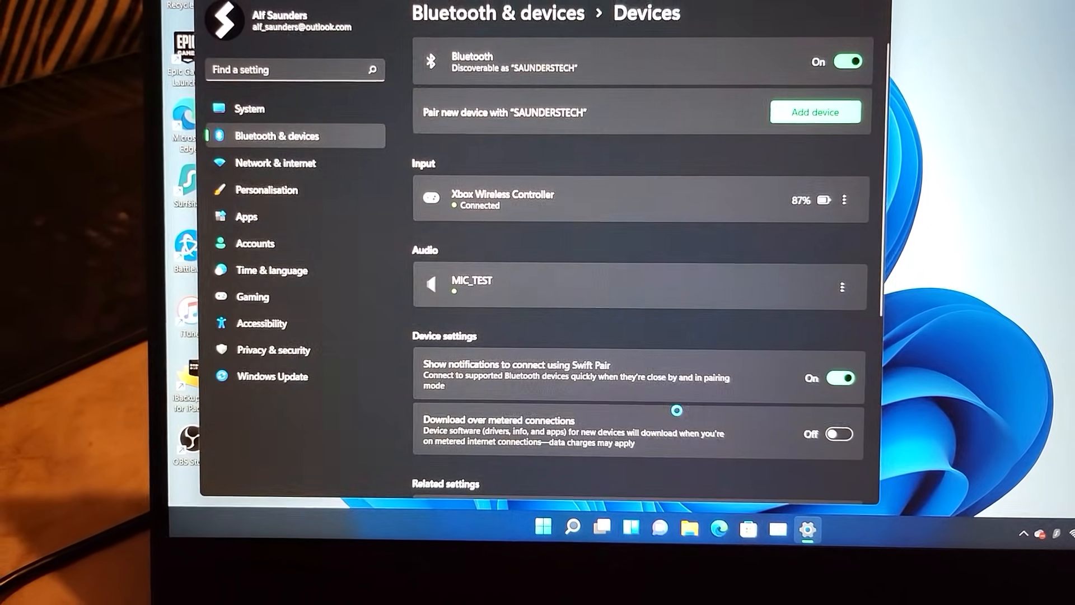
Add a device again, pair the AirPods Pro, and finish with Done
{"action": "left_click", "coordinate": [815, 112]}
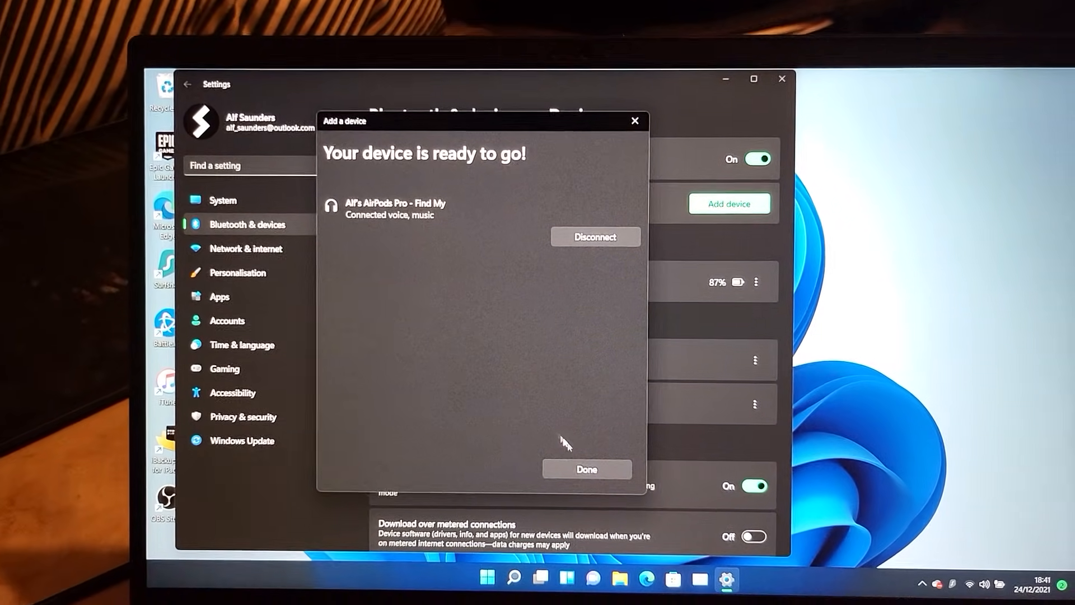
{"action": "left_click", "coordinate": [586, 468]}
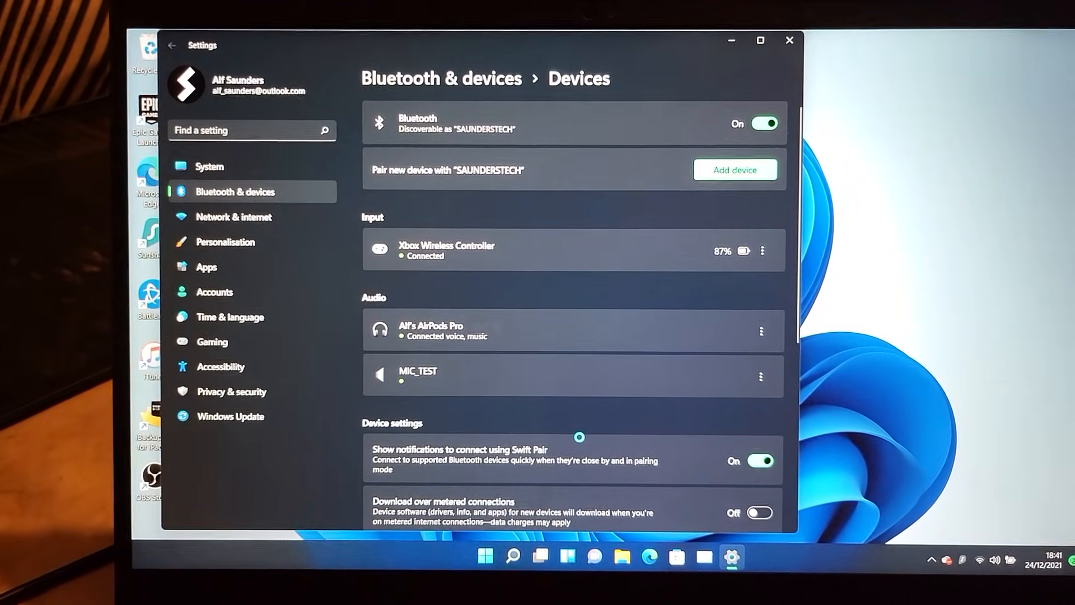